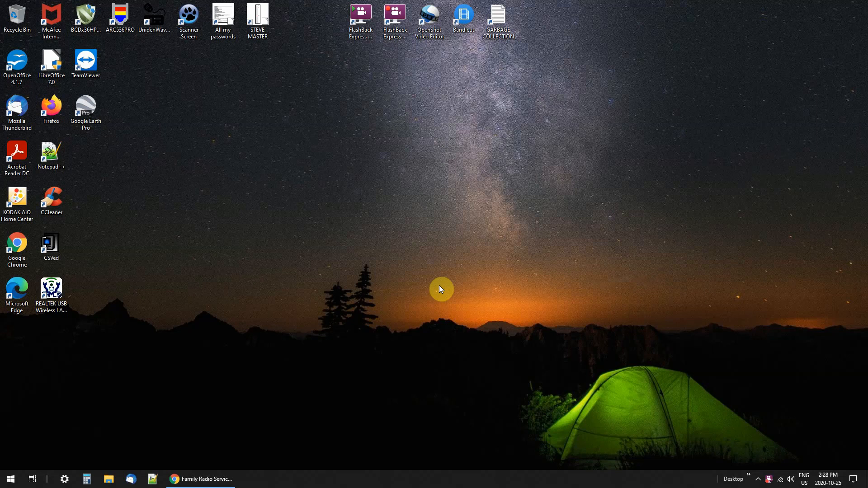
mouse_move(423, 300)
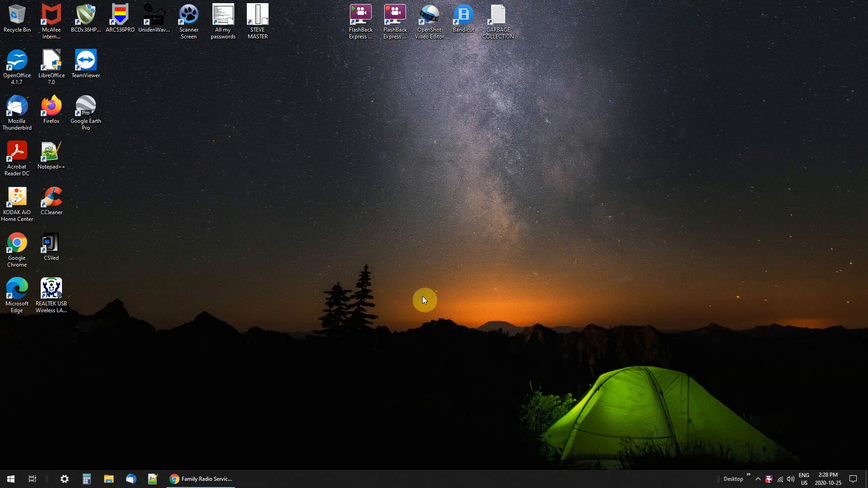
Step: Restore the Chrome window showing Wikipedia's FRS-versus-GMRS channel table
click(200, 479)
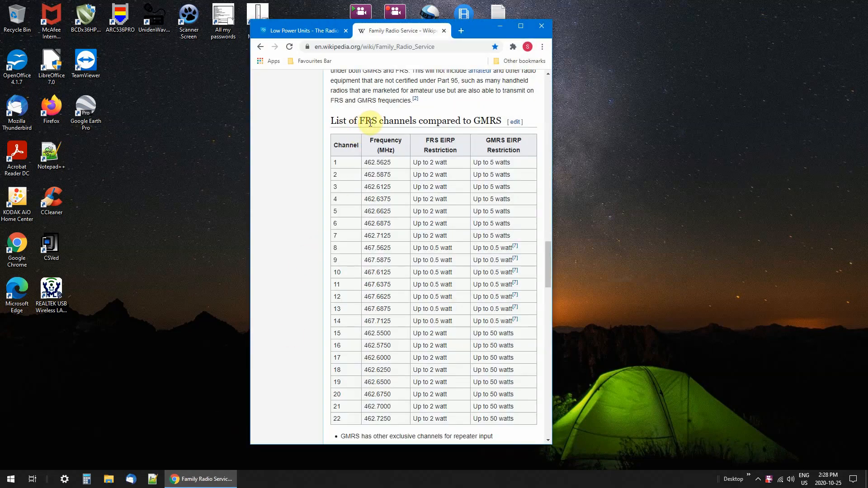
mouse_move(404, 120)
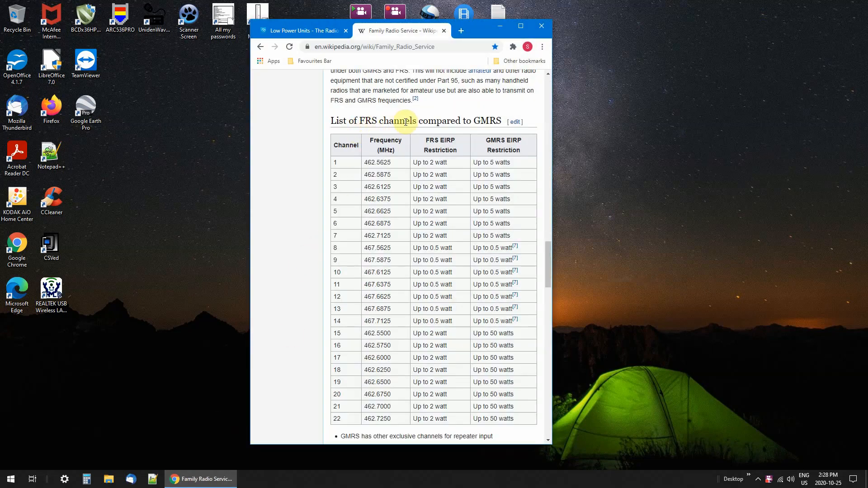
mouse_move(476, 121)
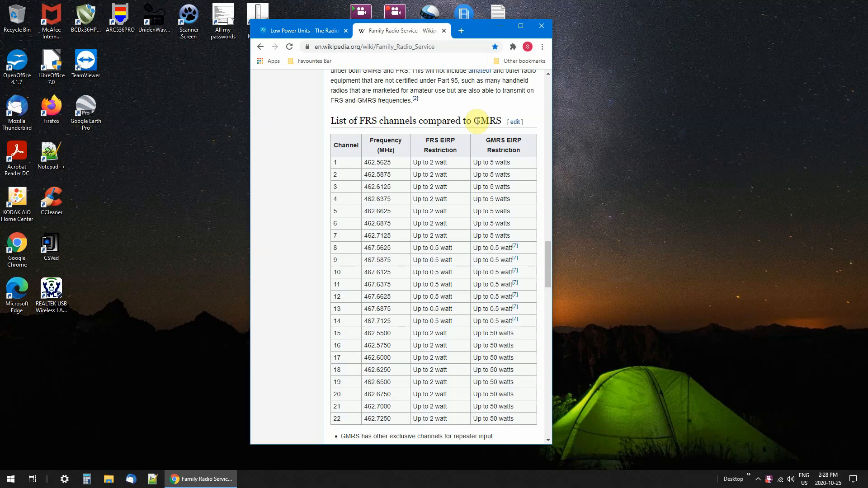
mouse_move(384, 148)
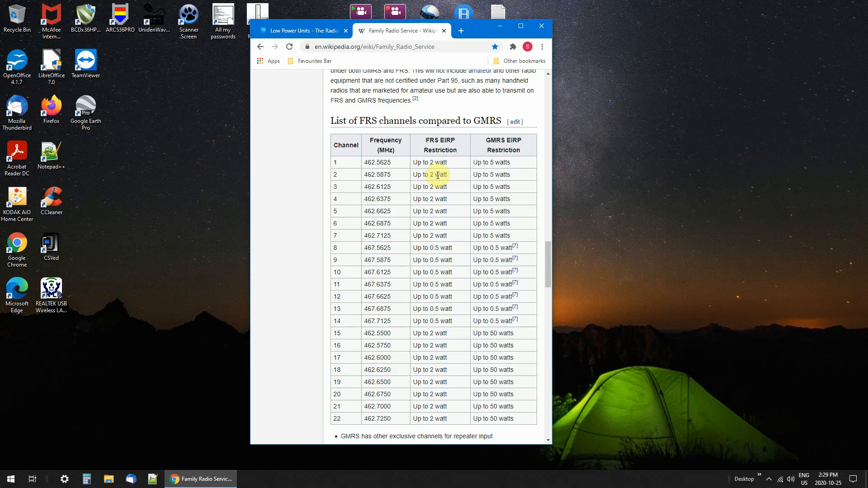
mouse_move(419, 188)
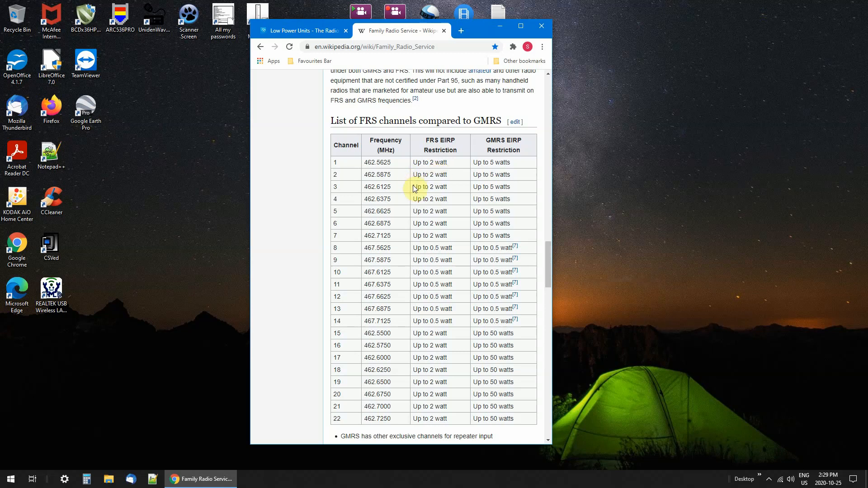
mouse_move(403, 186)
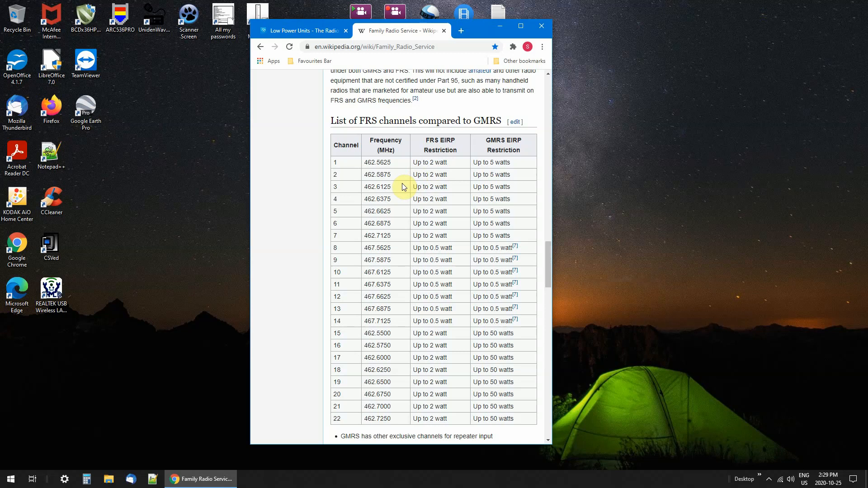
Step: Alternate between the Low Power Units and Family Radio Service tabs, ending on Low Power Units
click(298, 30)
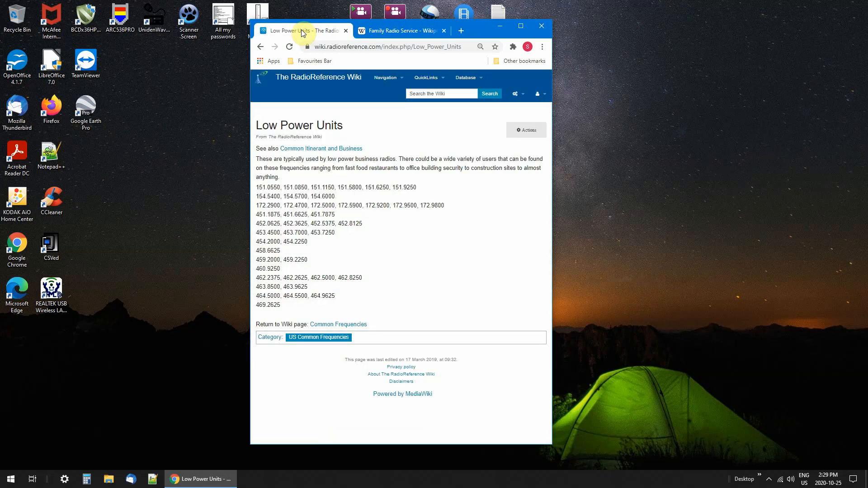
mouse_move(296, 167)
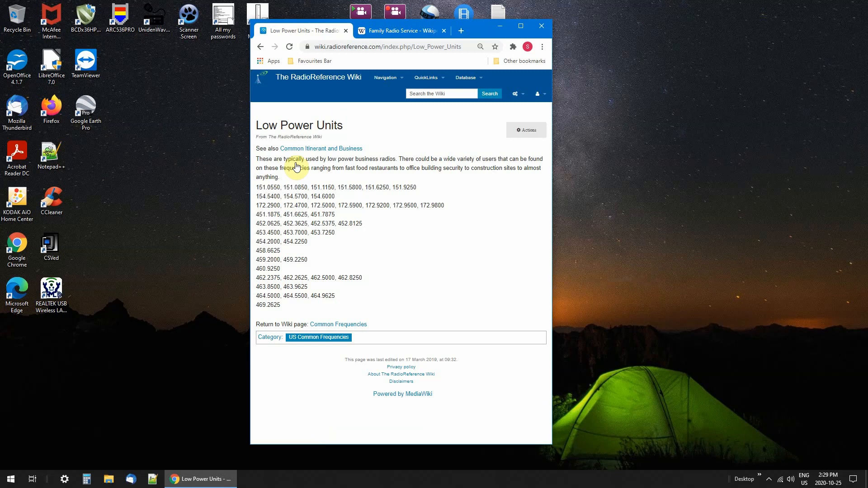
mouse_move(405, 237)
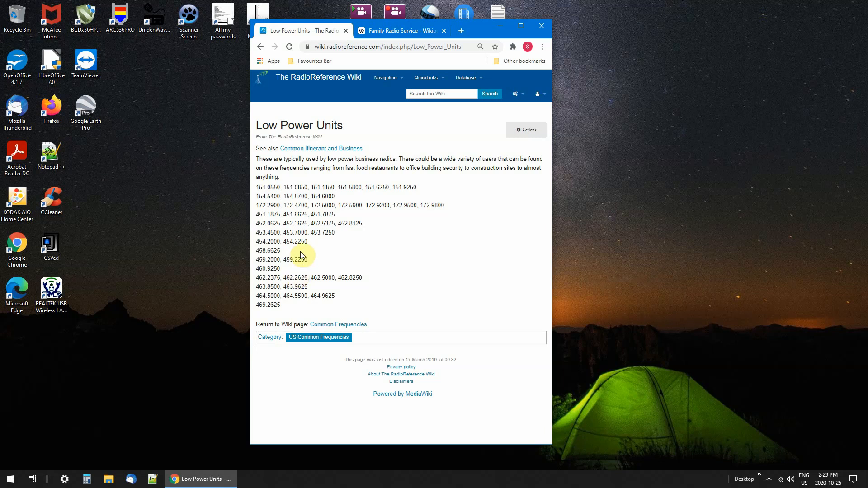
click(401, 30)
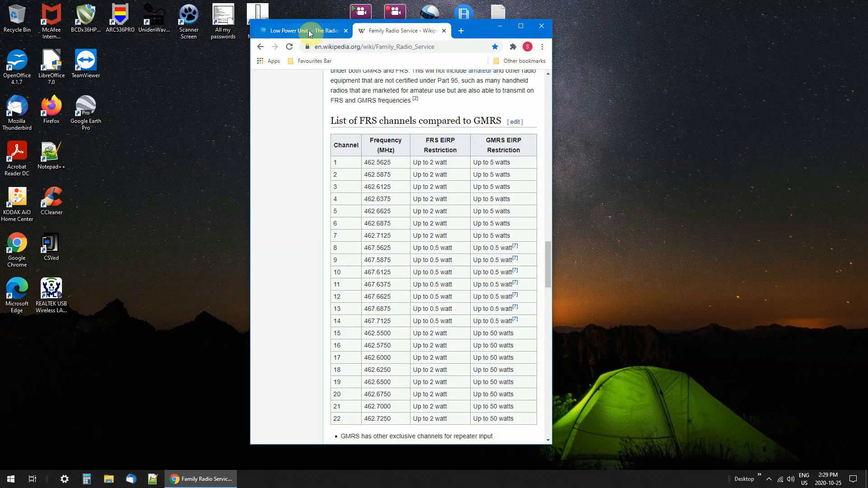
click(299, 30)
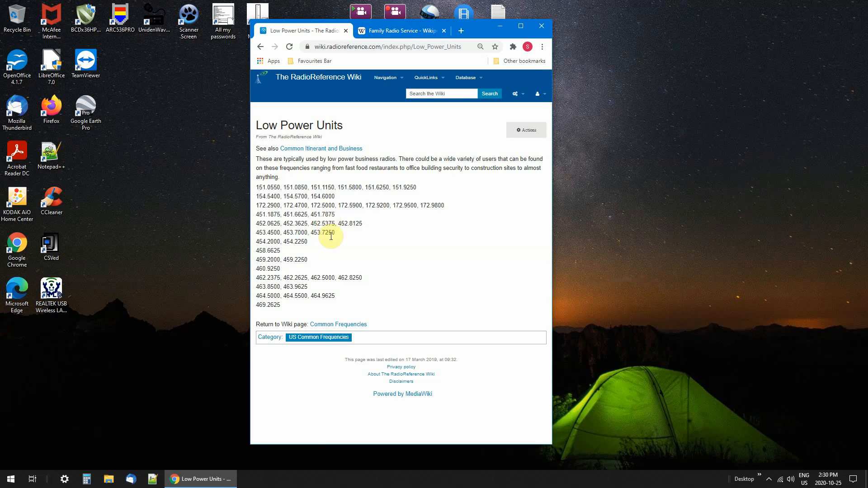
mouse_move(331, 240)
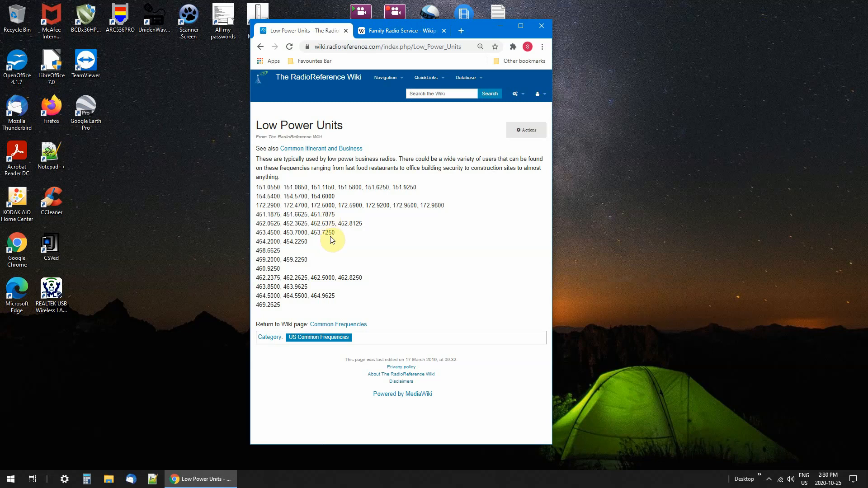
mouse_move(291, 251)
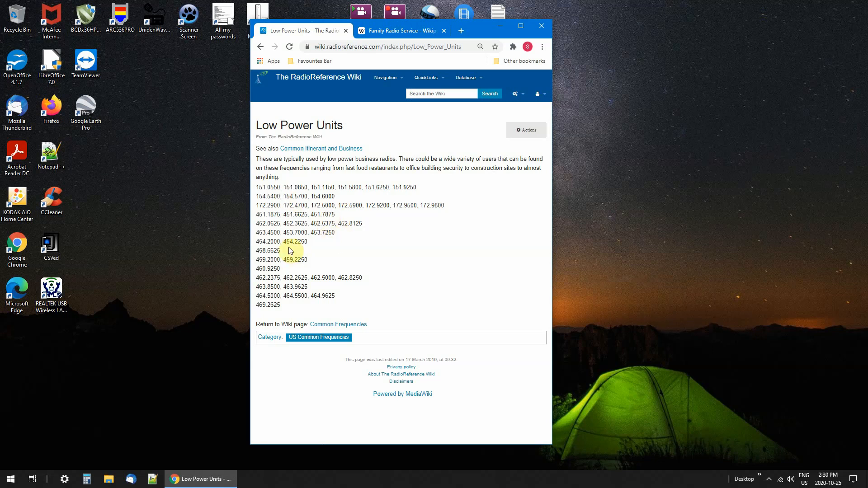
mouse_move(390, 60)
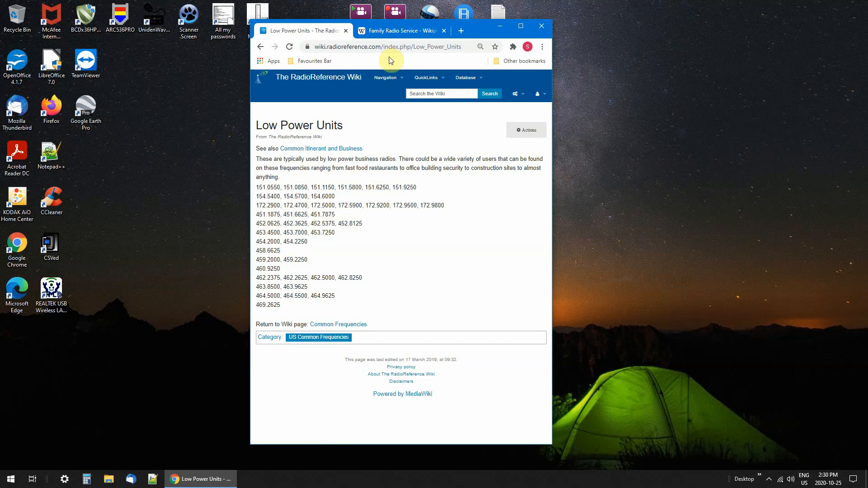
click(399, 31)
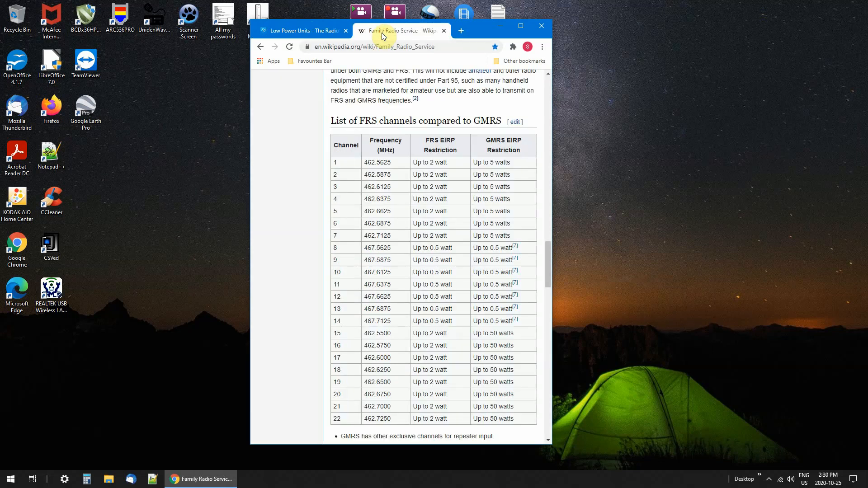
mouse_move(431, 234)
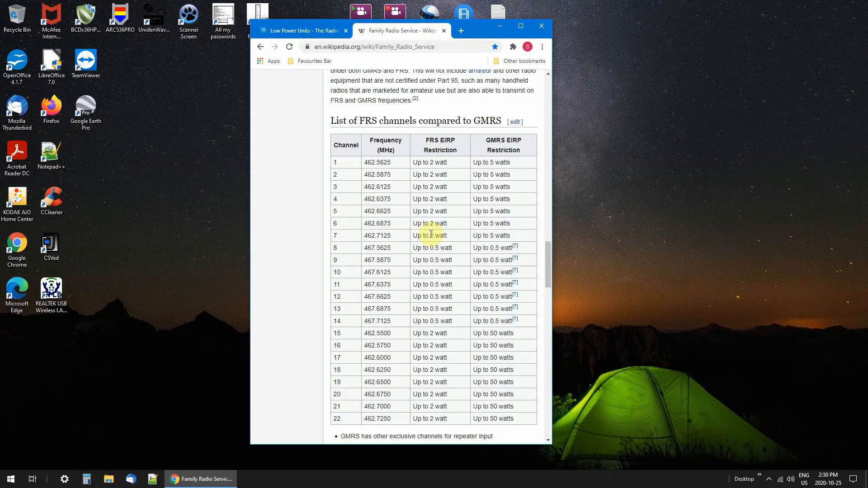
mouse_move(407, 215)
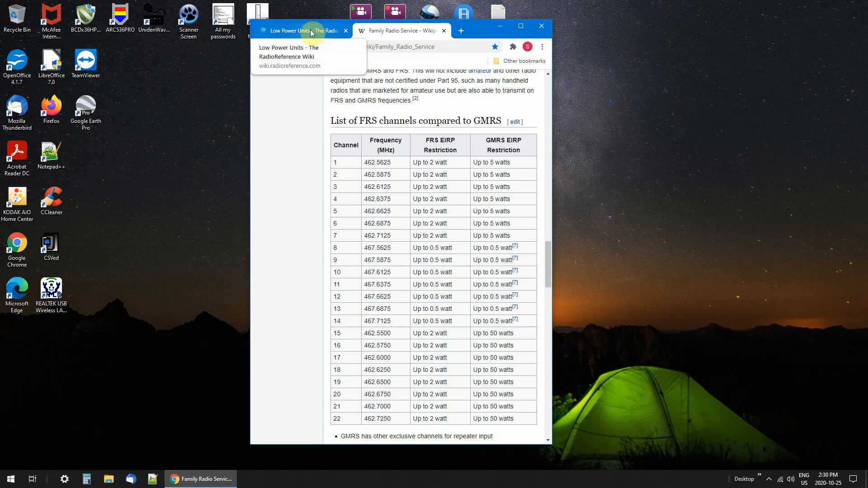
click(299, 30)
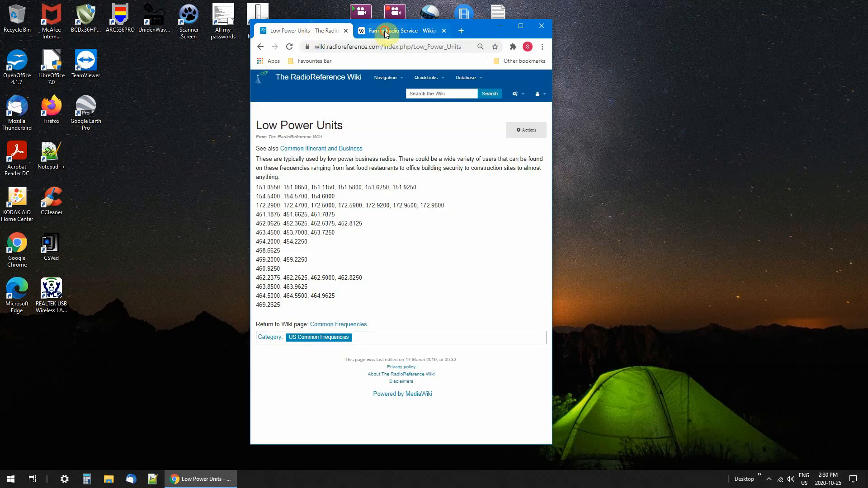
click(402, 30)
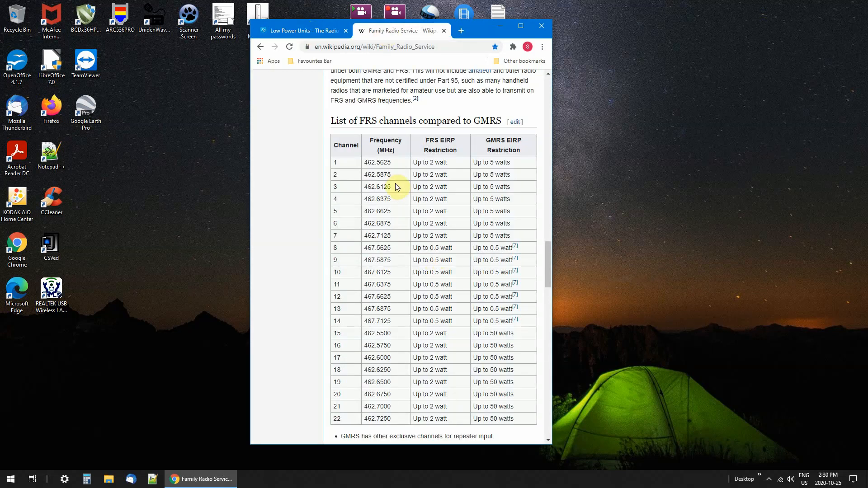
mouse_move(320, 30)
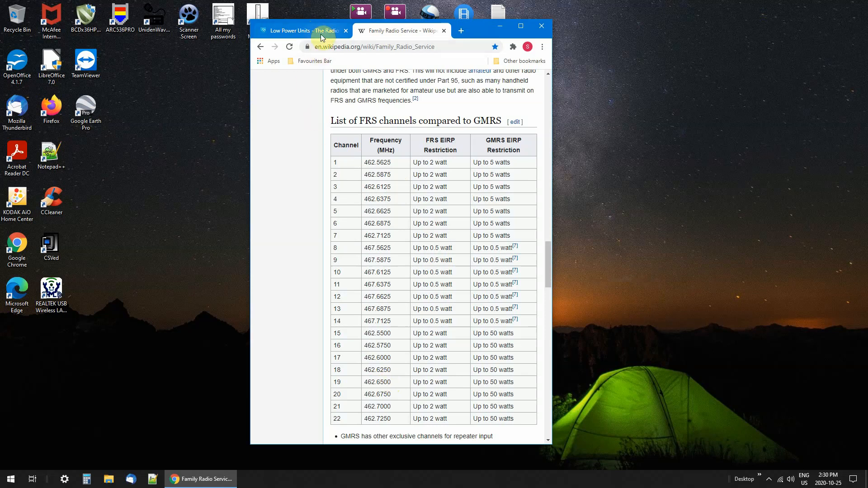
click(299, 30)
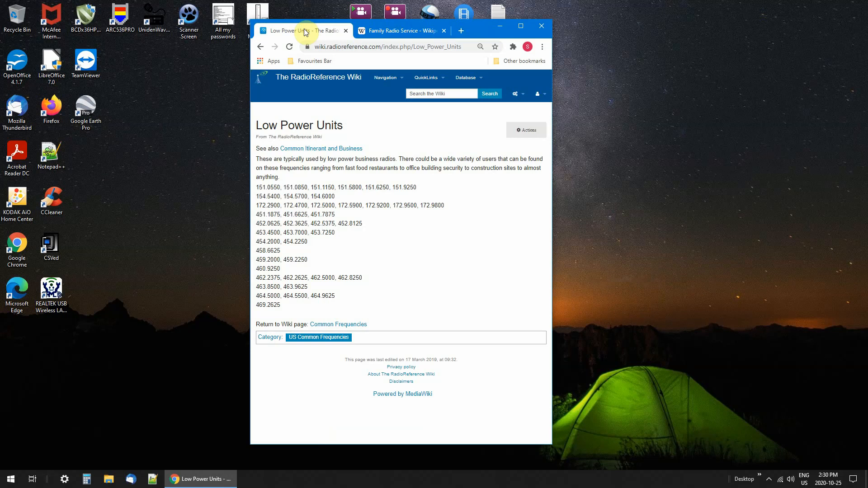
mouse_move(350, 205)
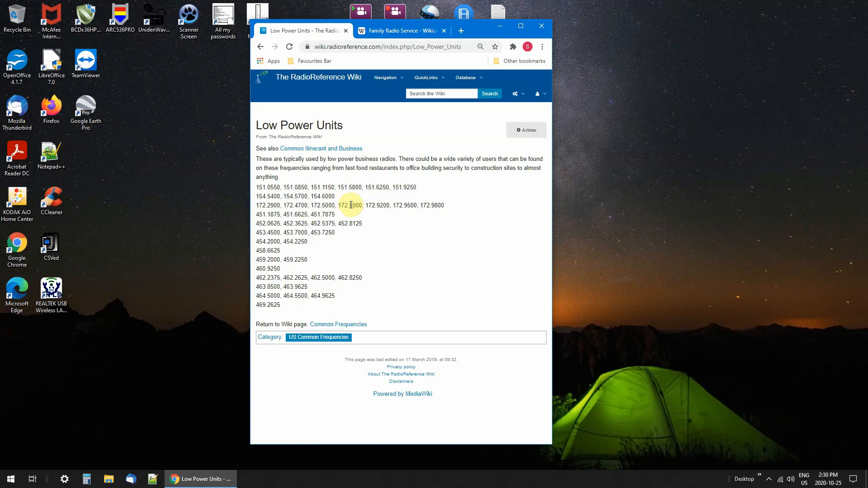
mouse_move(296, 214)
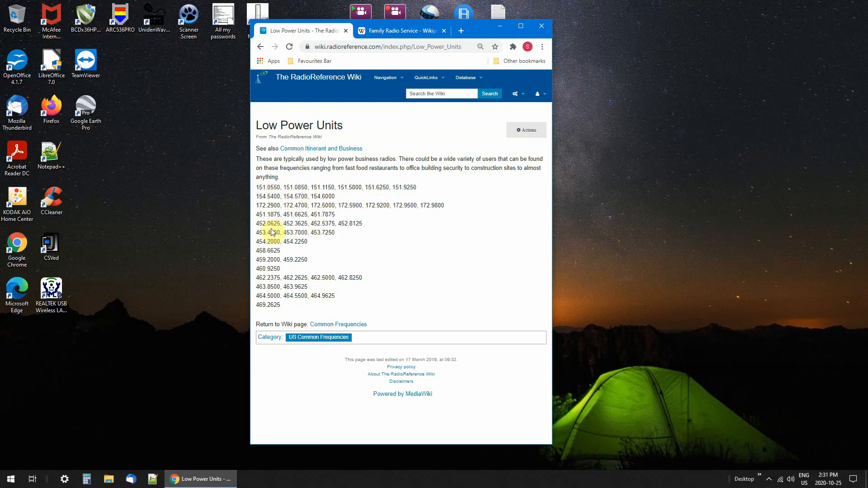
mouse_move(304, 277)
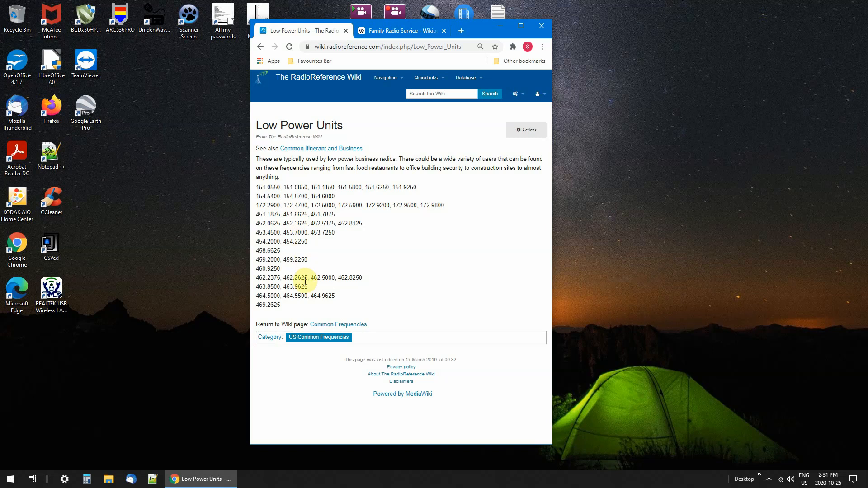
mouse_move(329, 121)
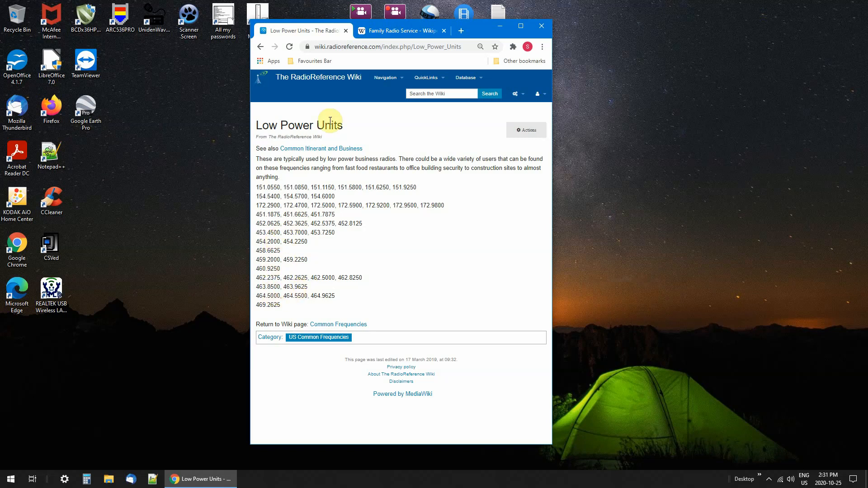
Step: Switch to the 'Family Radio Service - Wikipedia' tab showing the FRS/GMRS table
click(402, 30)
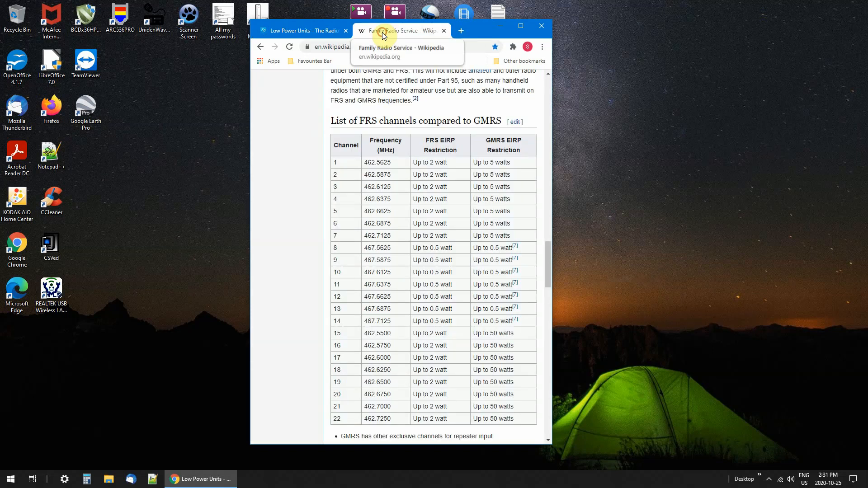
click(402, 31)
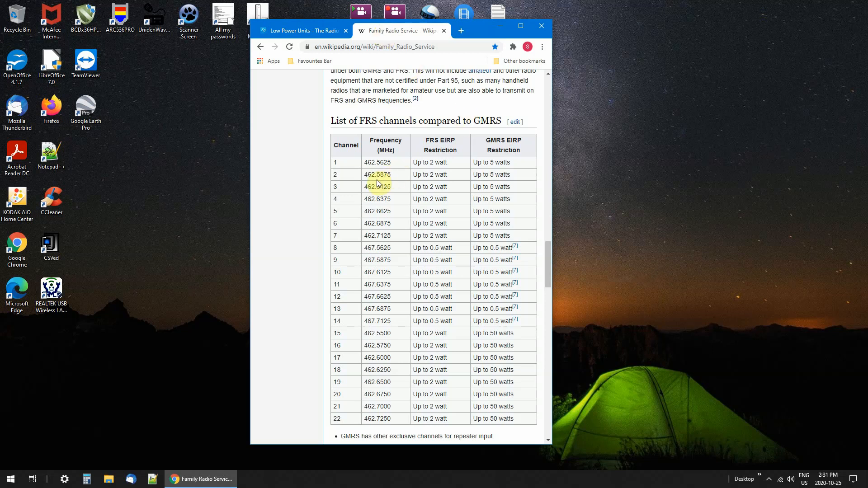
mouse_move(382, 394)
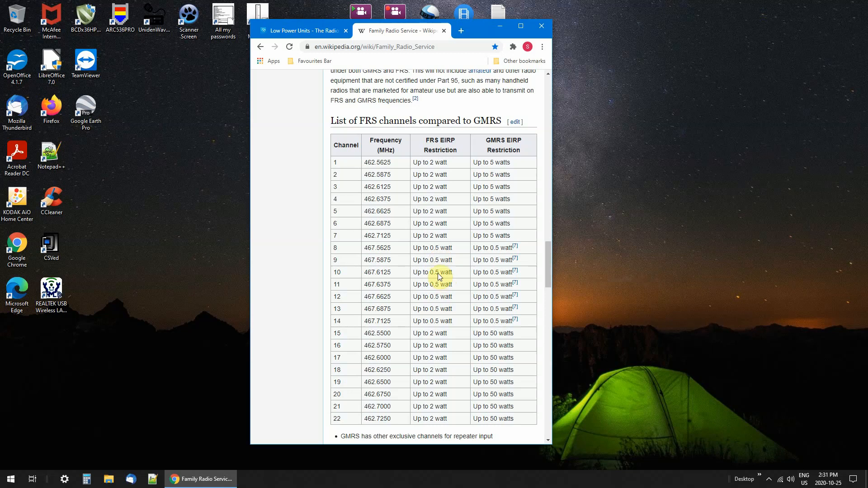
mouse_move(436, 417)
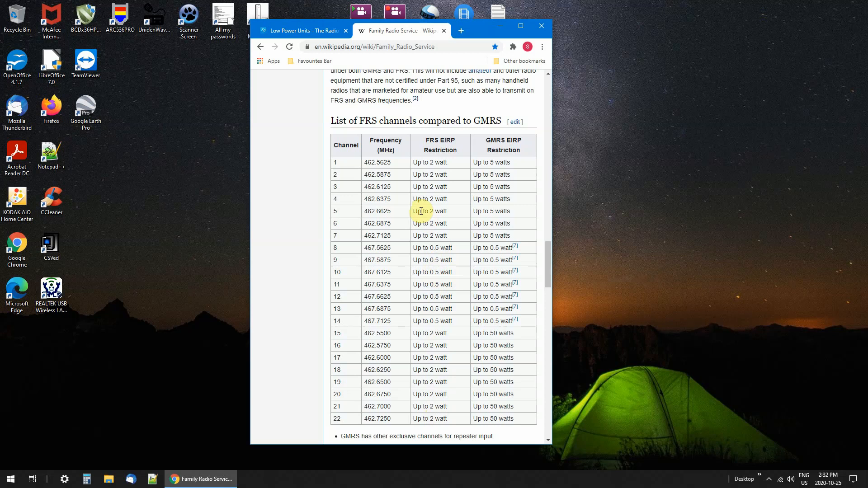
mouse_move(382, 227)
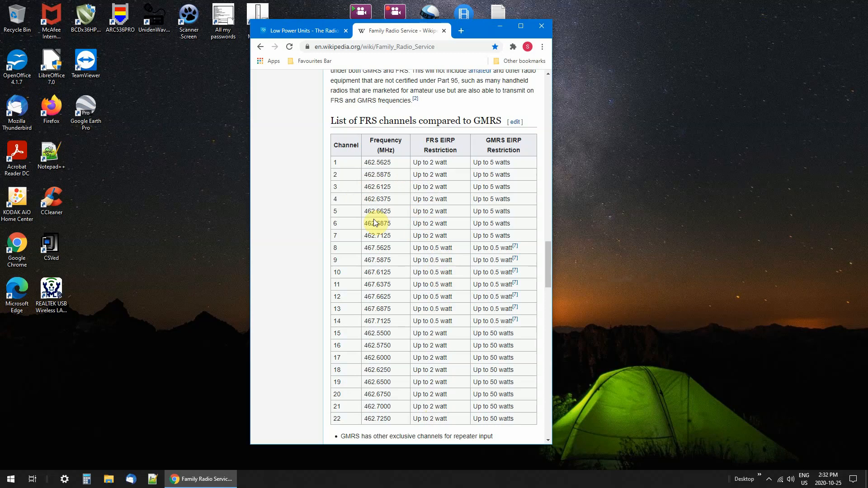
mouse_move(327, 46)
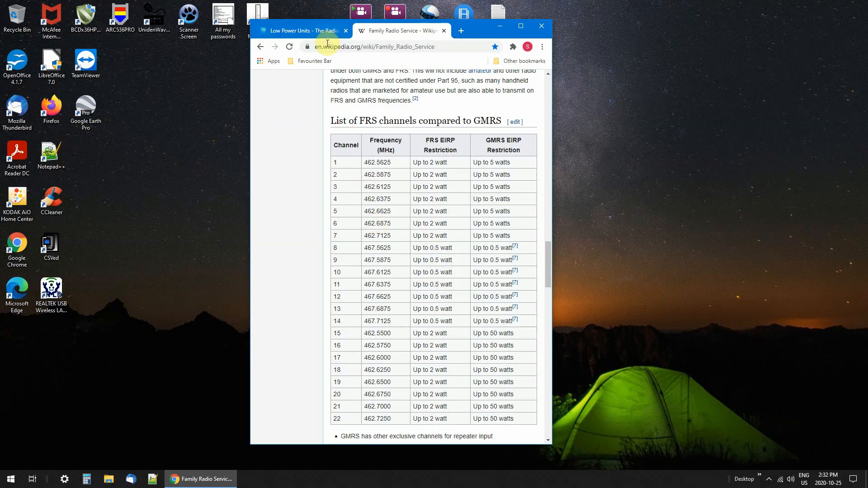
click(298, 30)
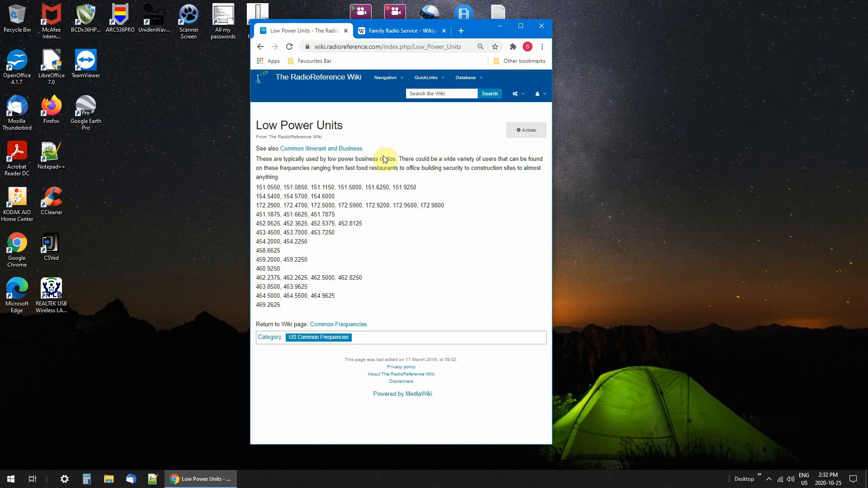
mouse_move(253, 205)
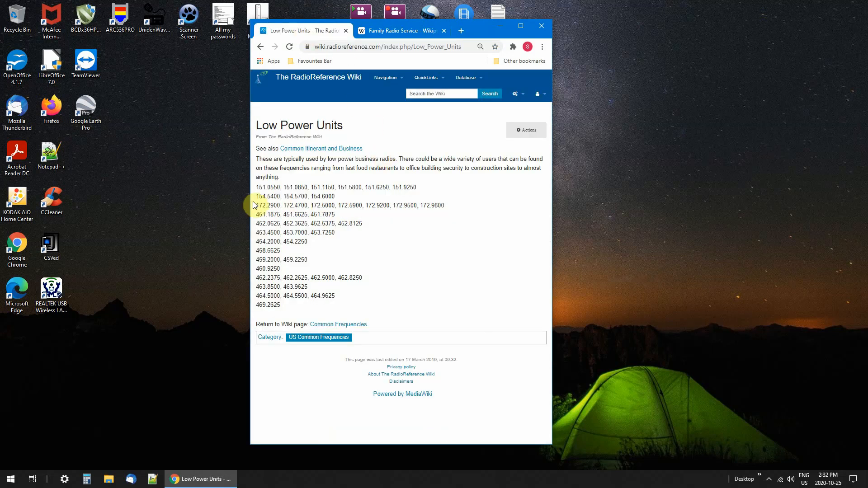
mouse_move(328, 275)
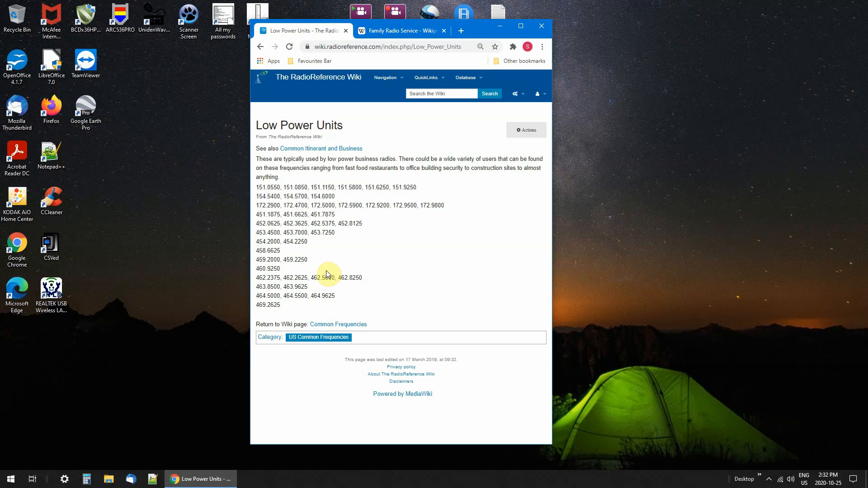
mouse_move(286, 240)
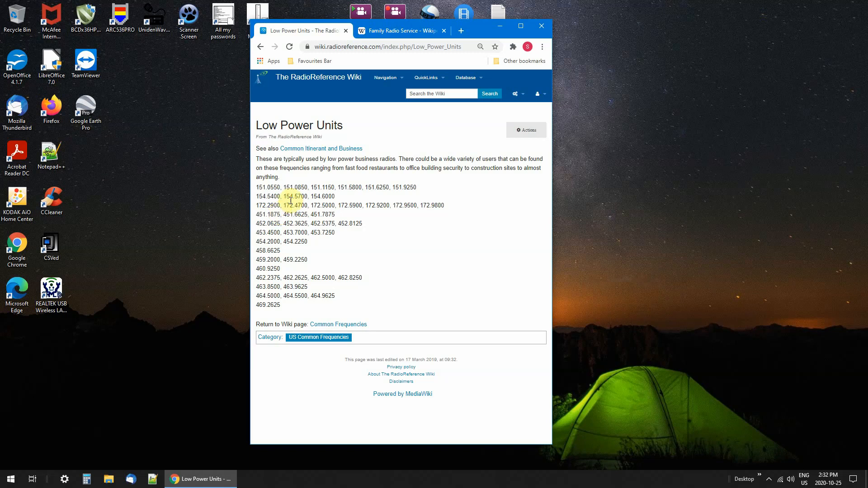
click(402, 30)
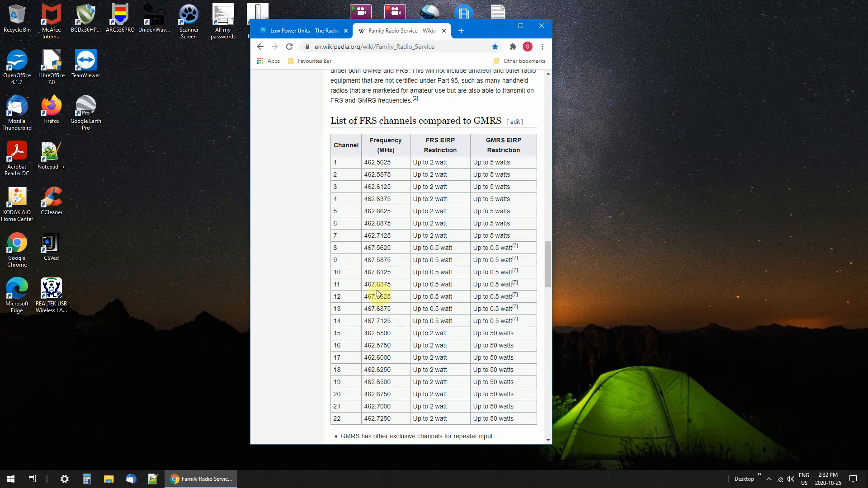
mouse_move(377, 235)
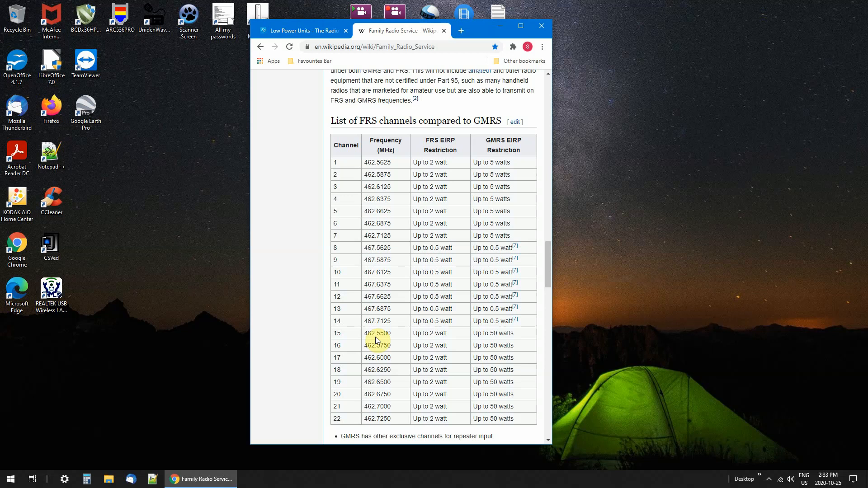
mouse_move(301, 57)
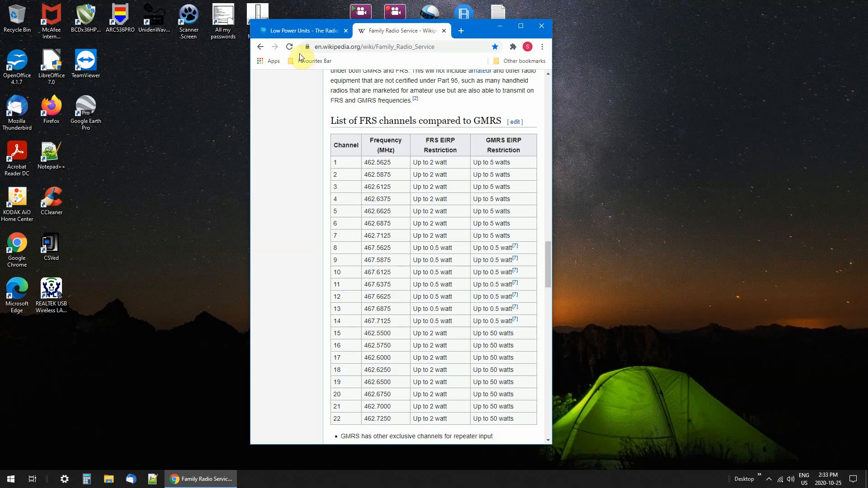
Step: Switch to the 'Low Power Units - The RadioReference Wiki' tab
click(299, 30)
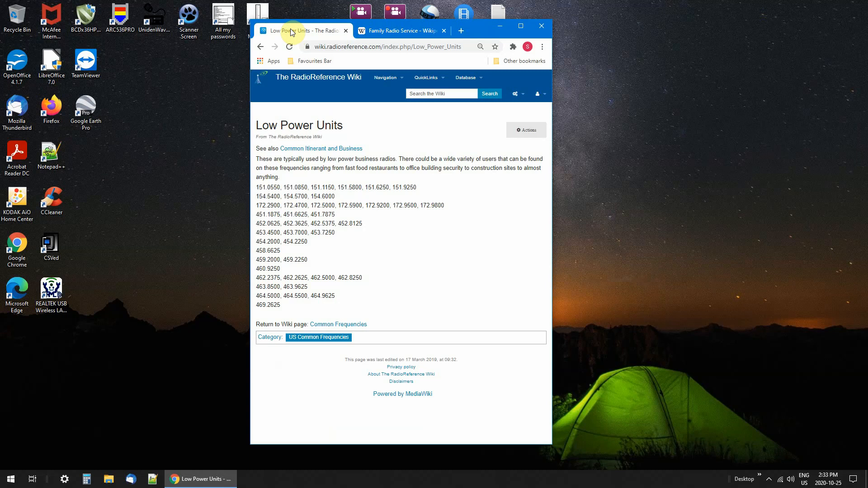
mouse_move(382, 30)
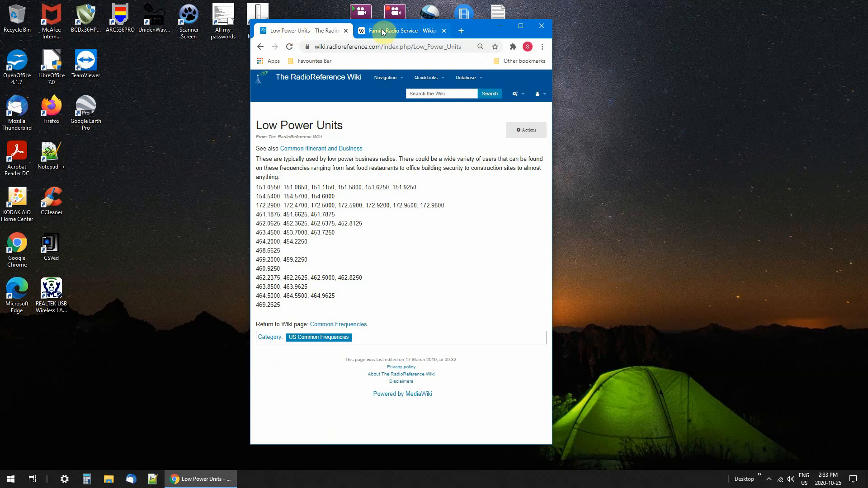
mouse_move(405, 30)
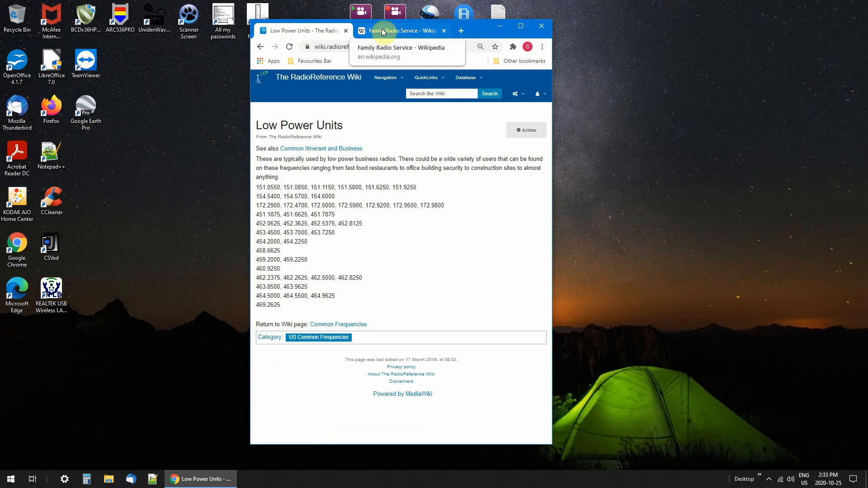
mouse_move(488, 170)
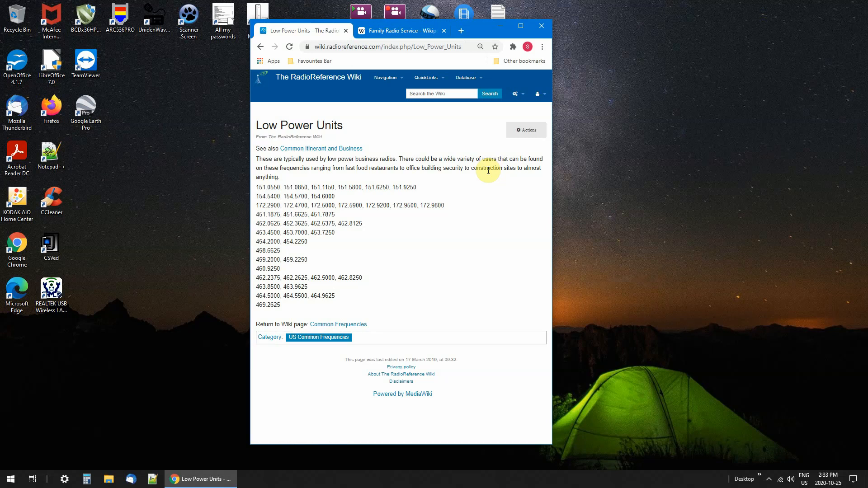
mouse_move(235, 480)
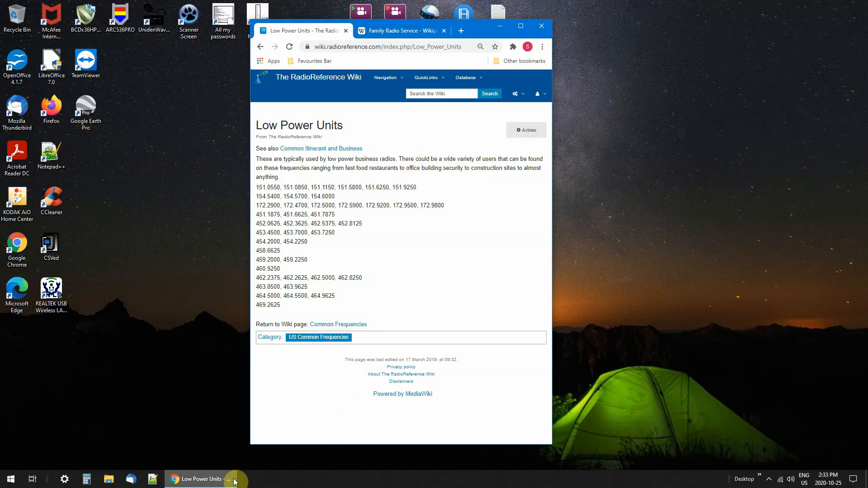